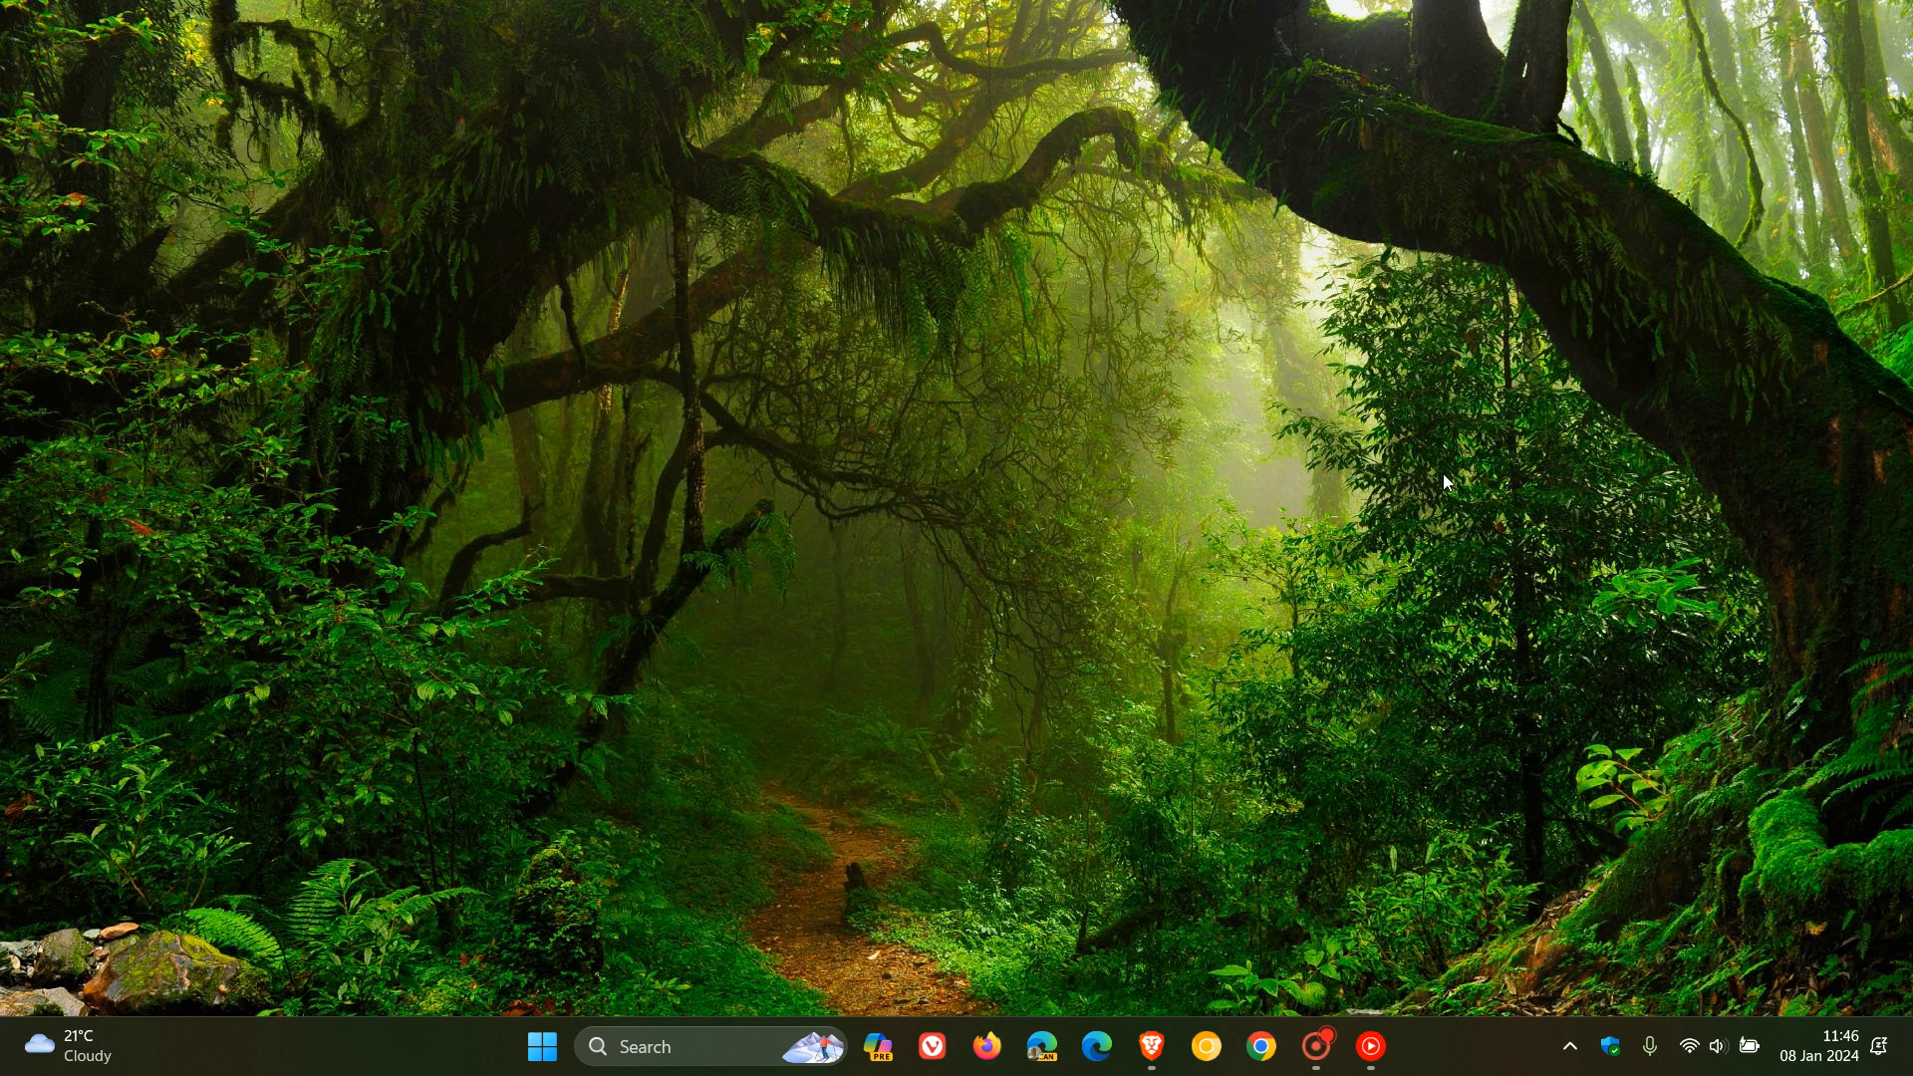
pyautogui.moveTo(1624, 1017)
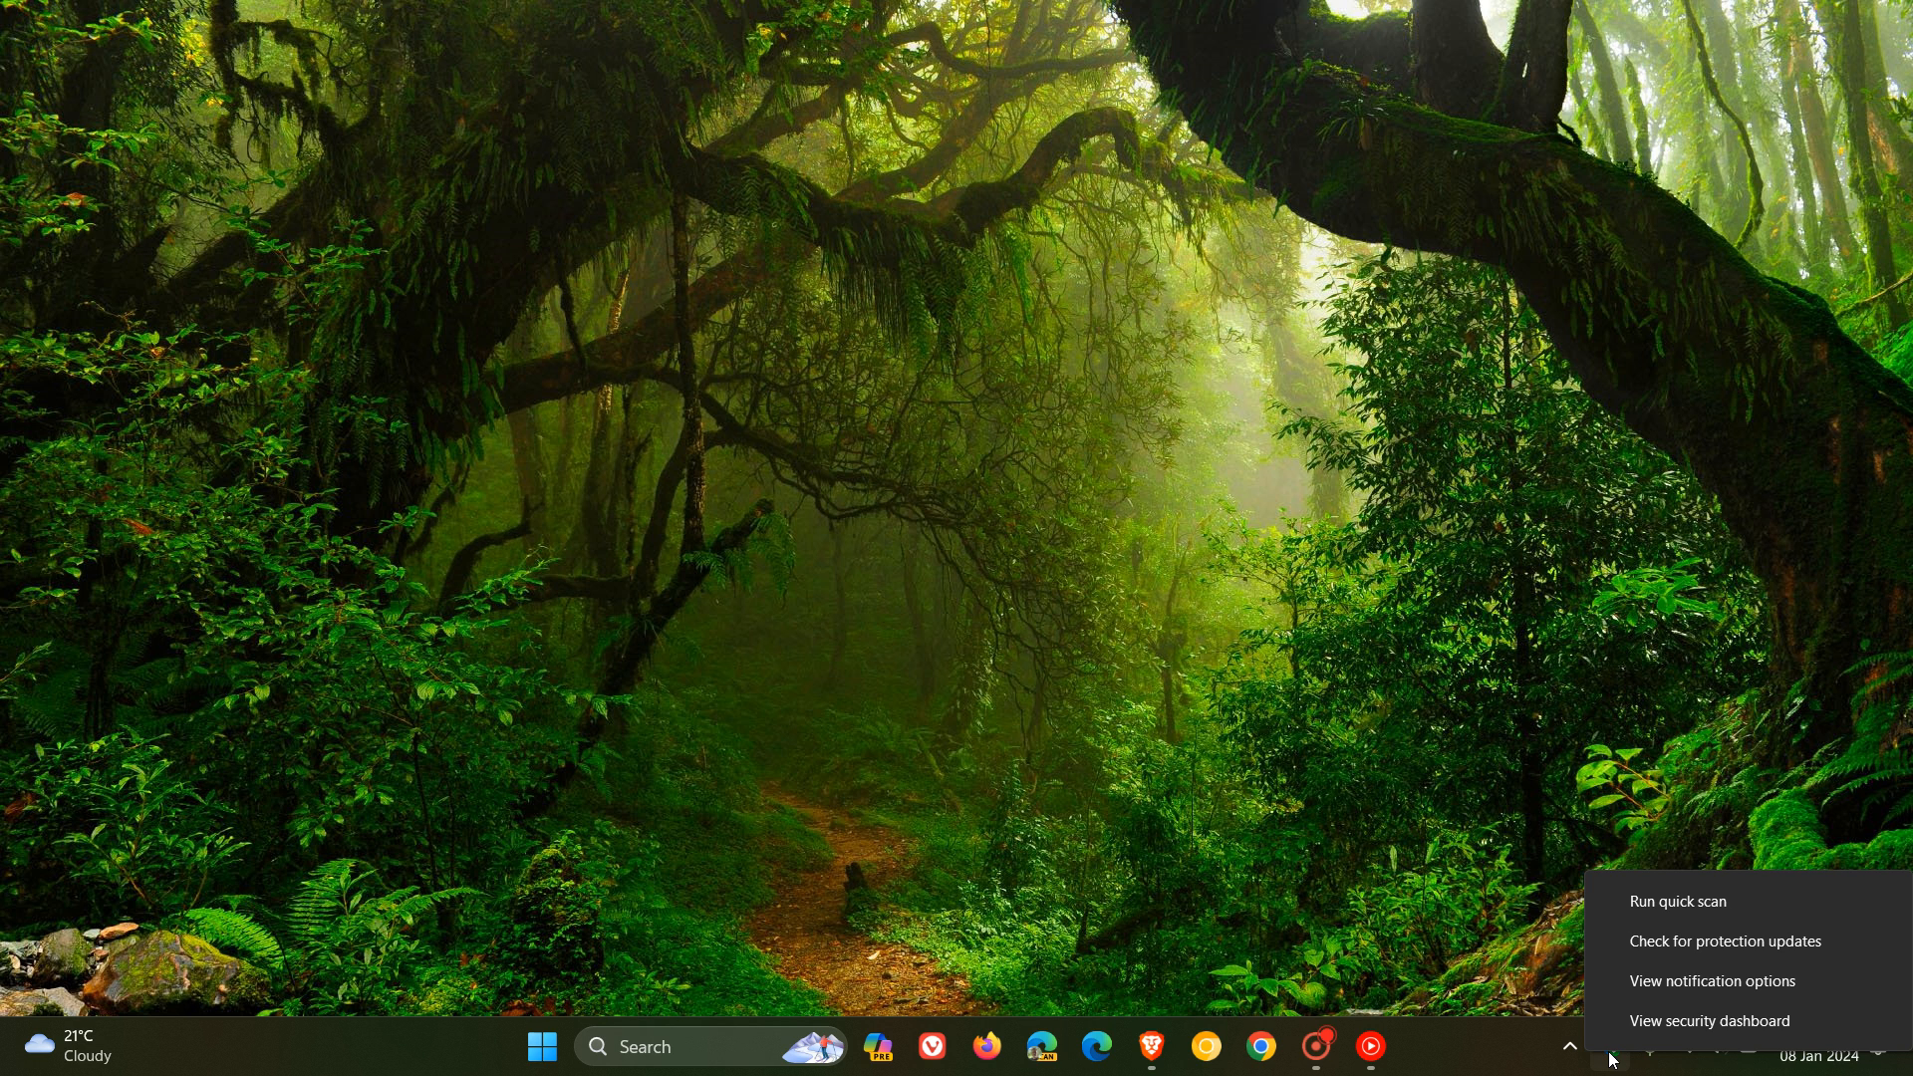
pyautogui.moveTo(1707, 1021)
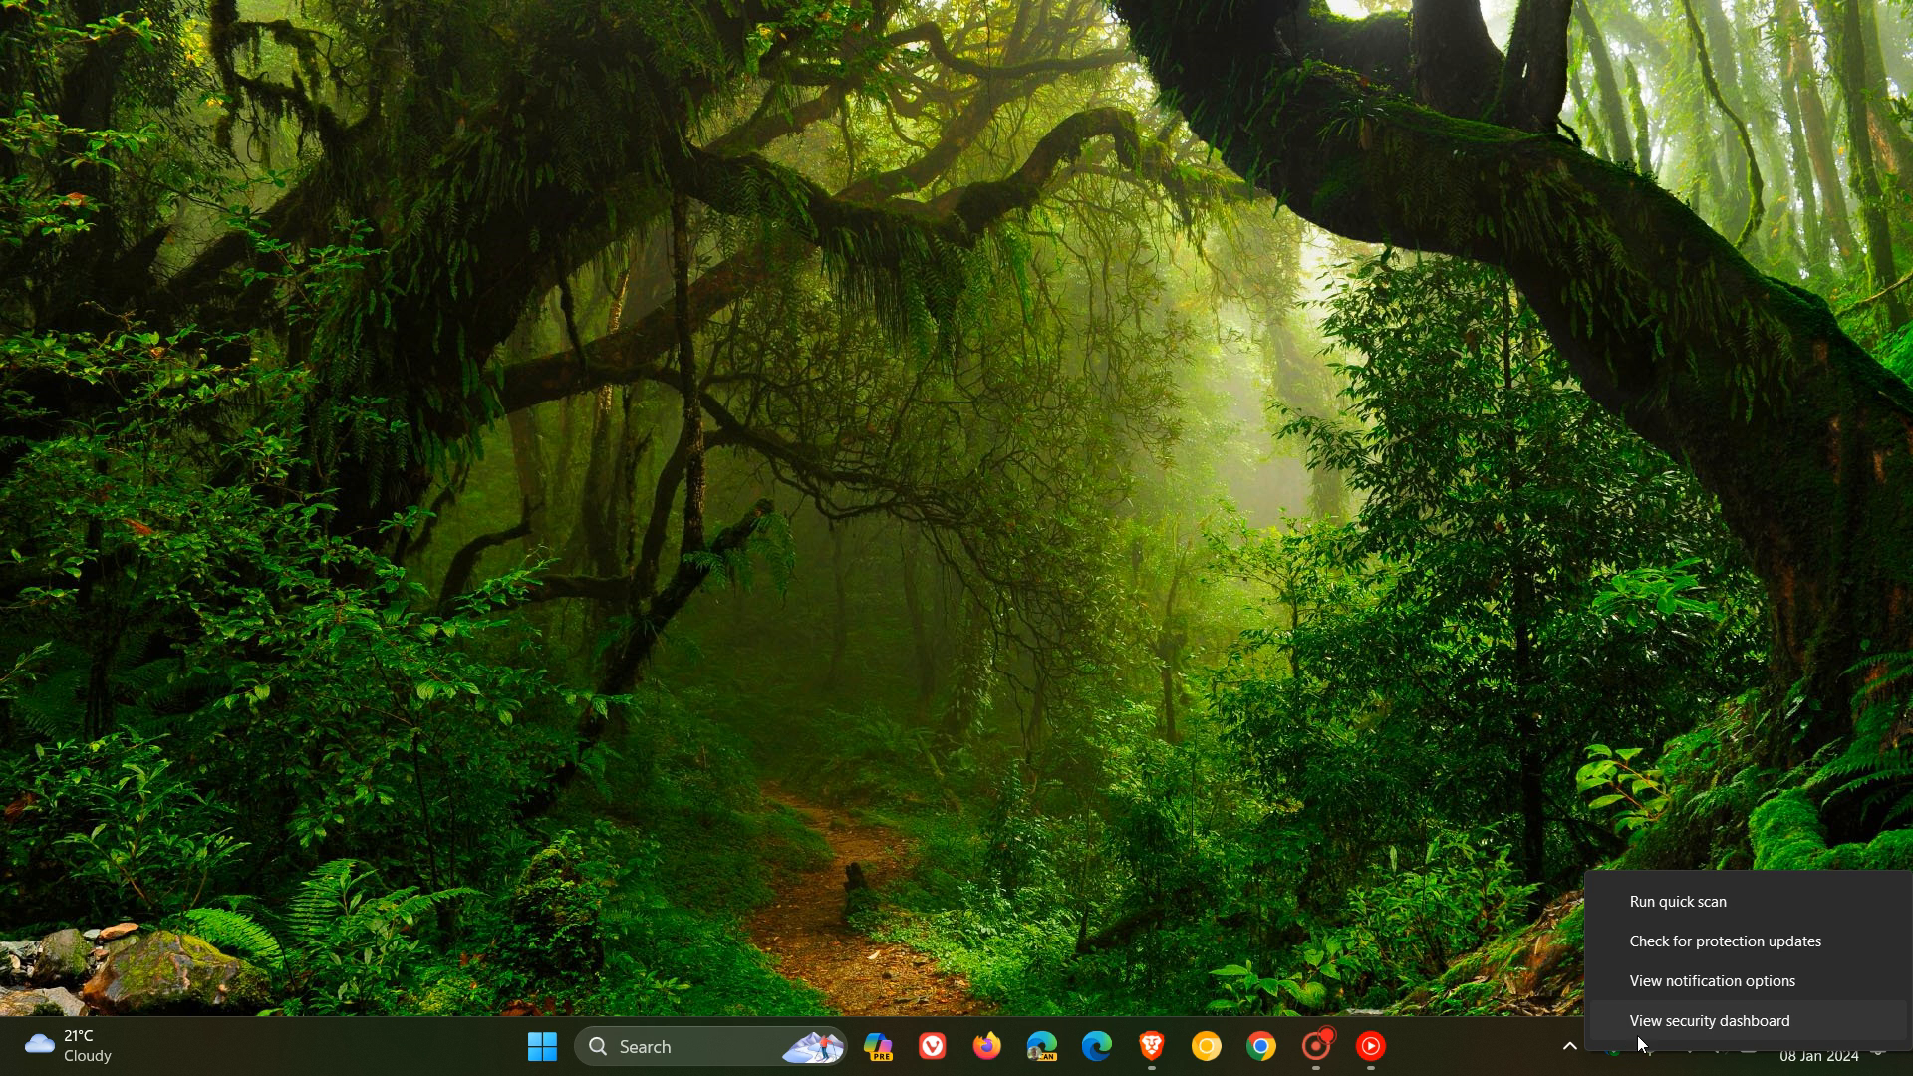
pyautogui.moveTo(1710, 981)
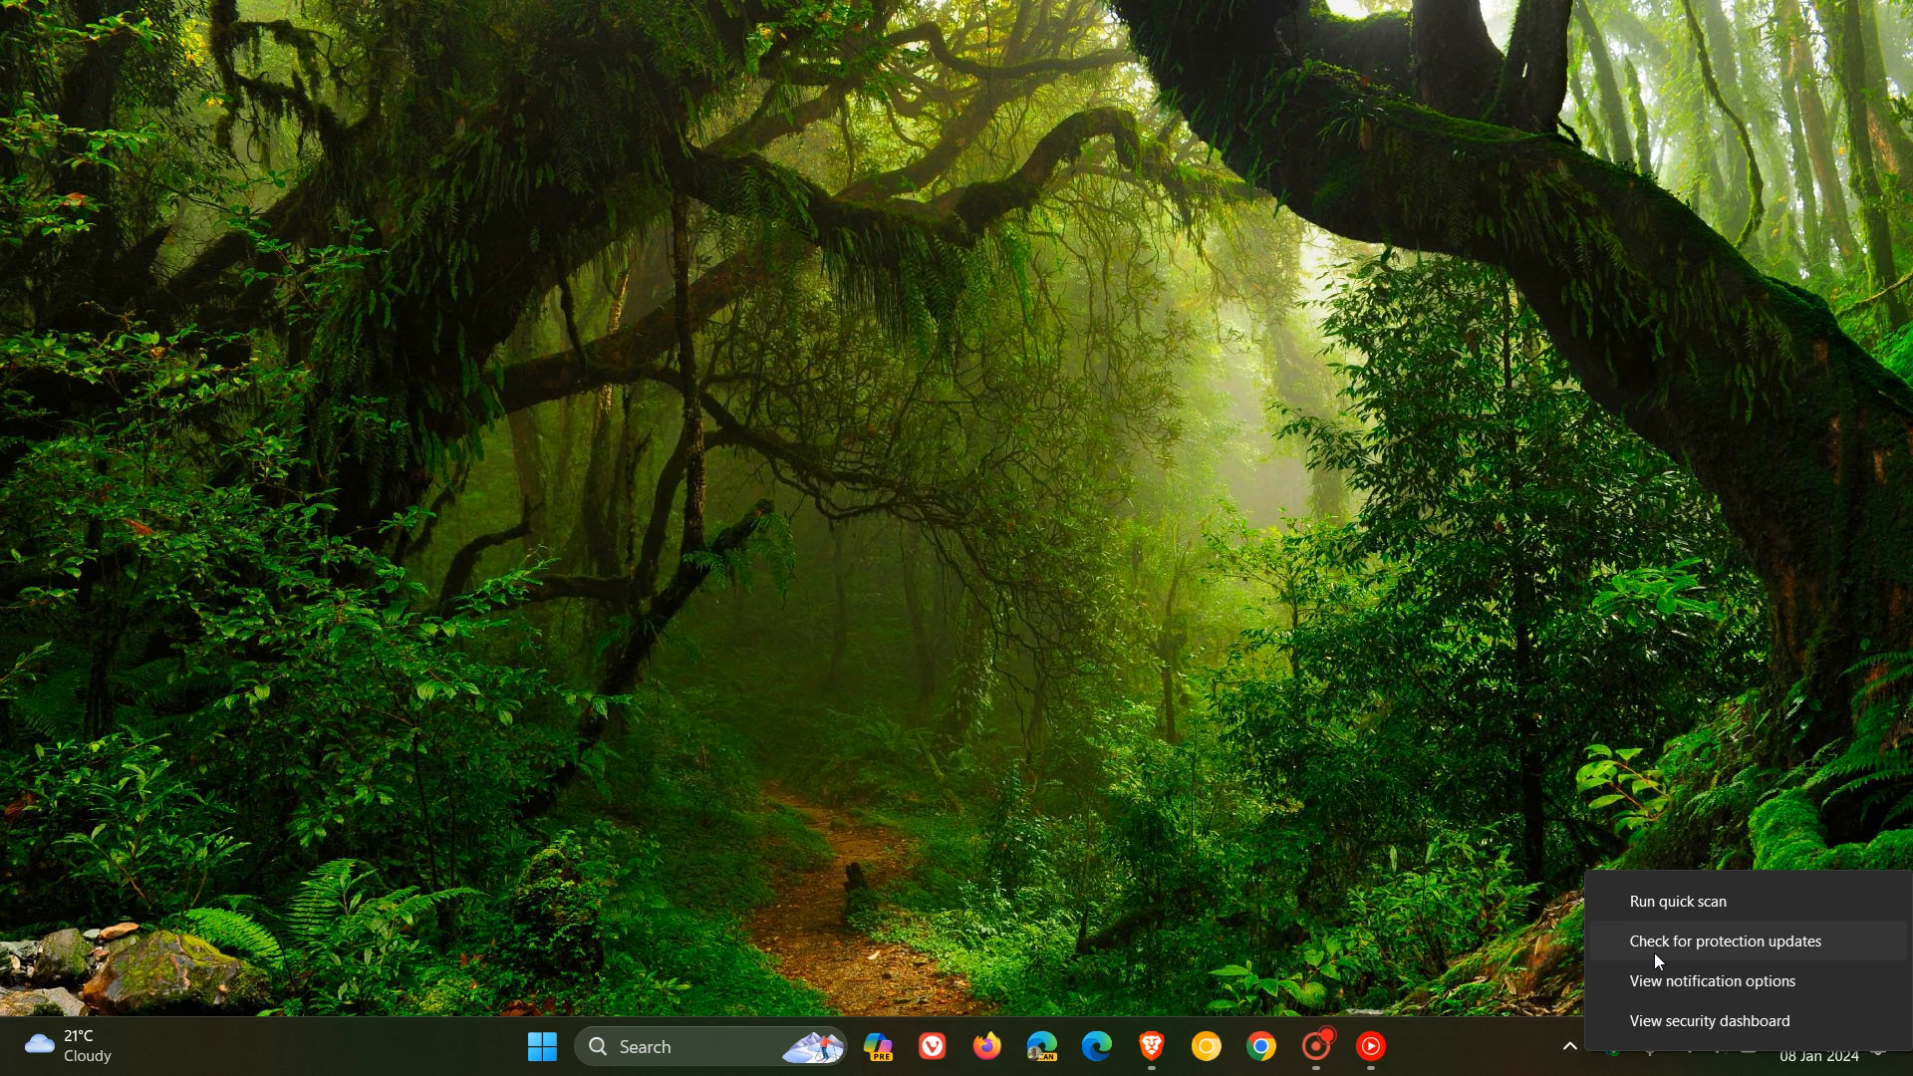
pyautogui.moveTo(1650, 908)
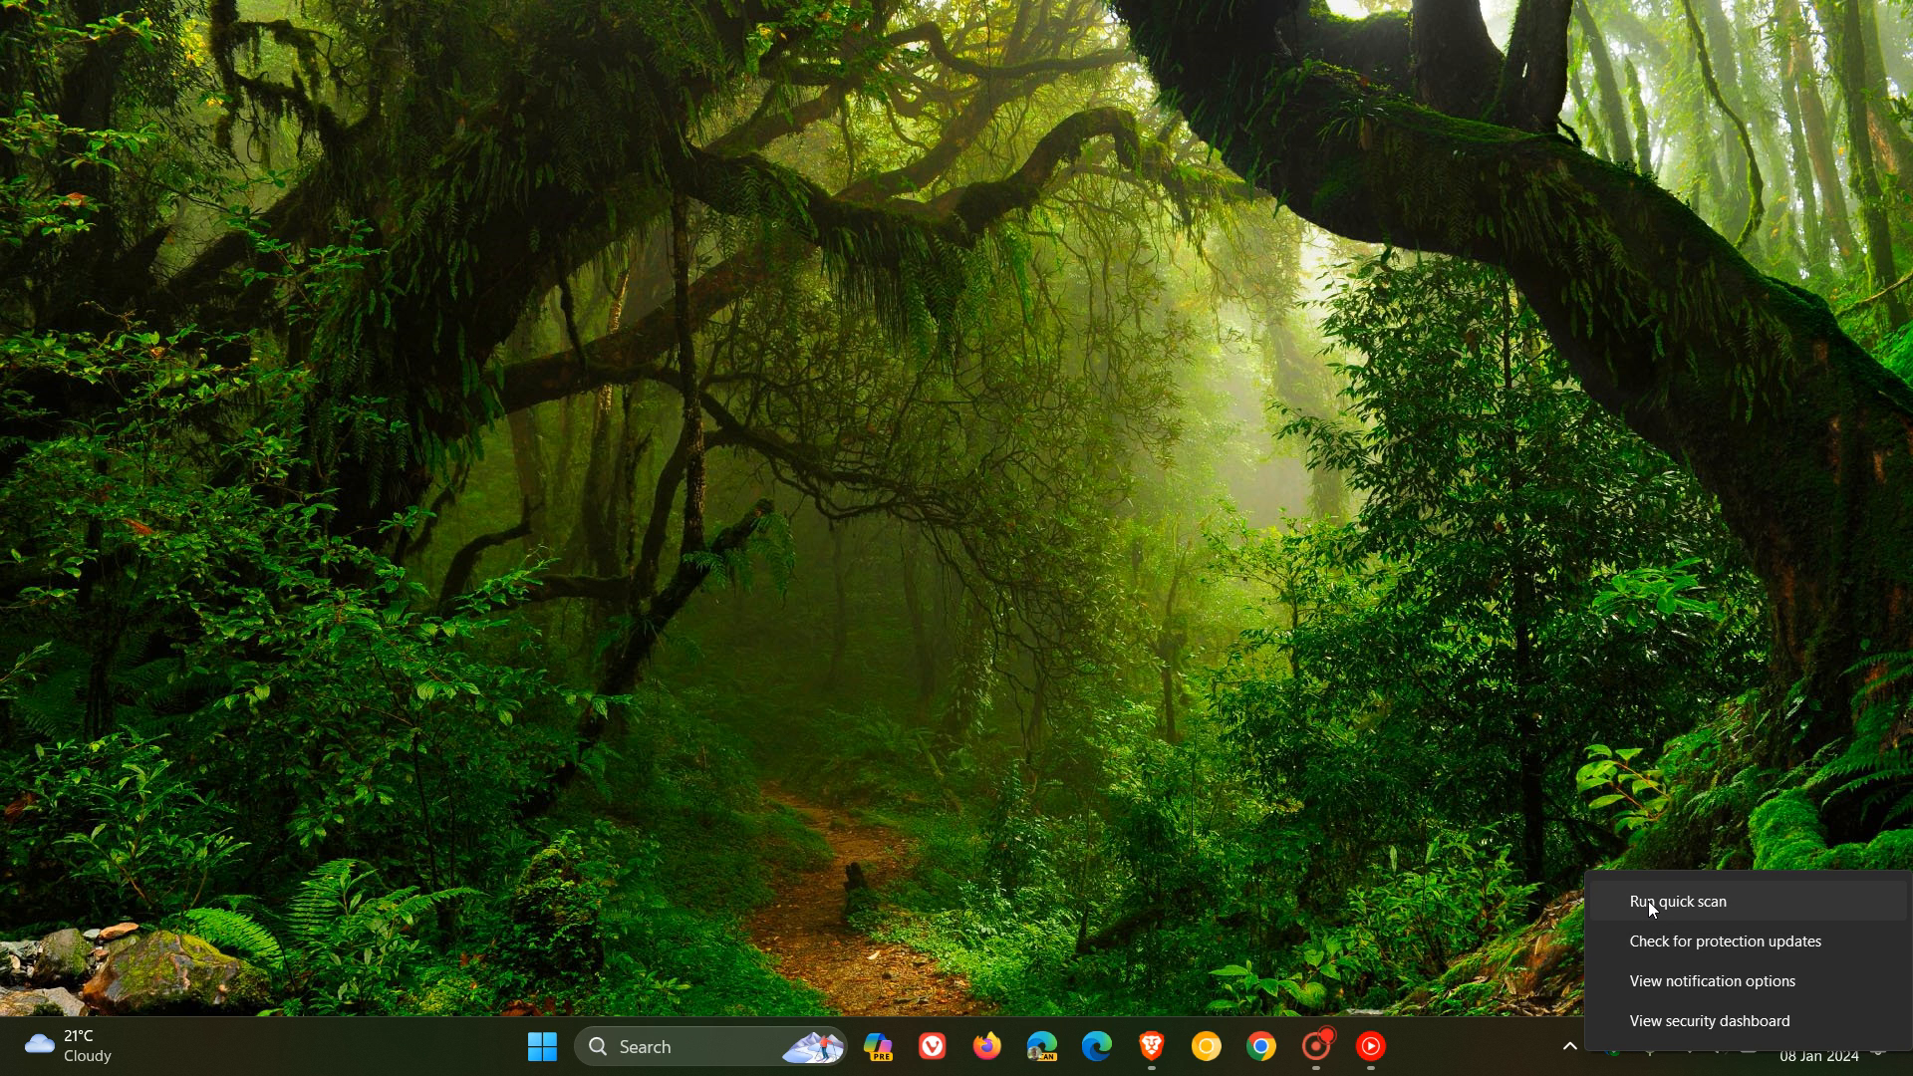
pyautogui.moveTo(1605, 746)
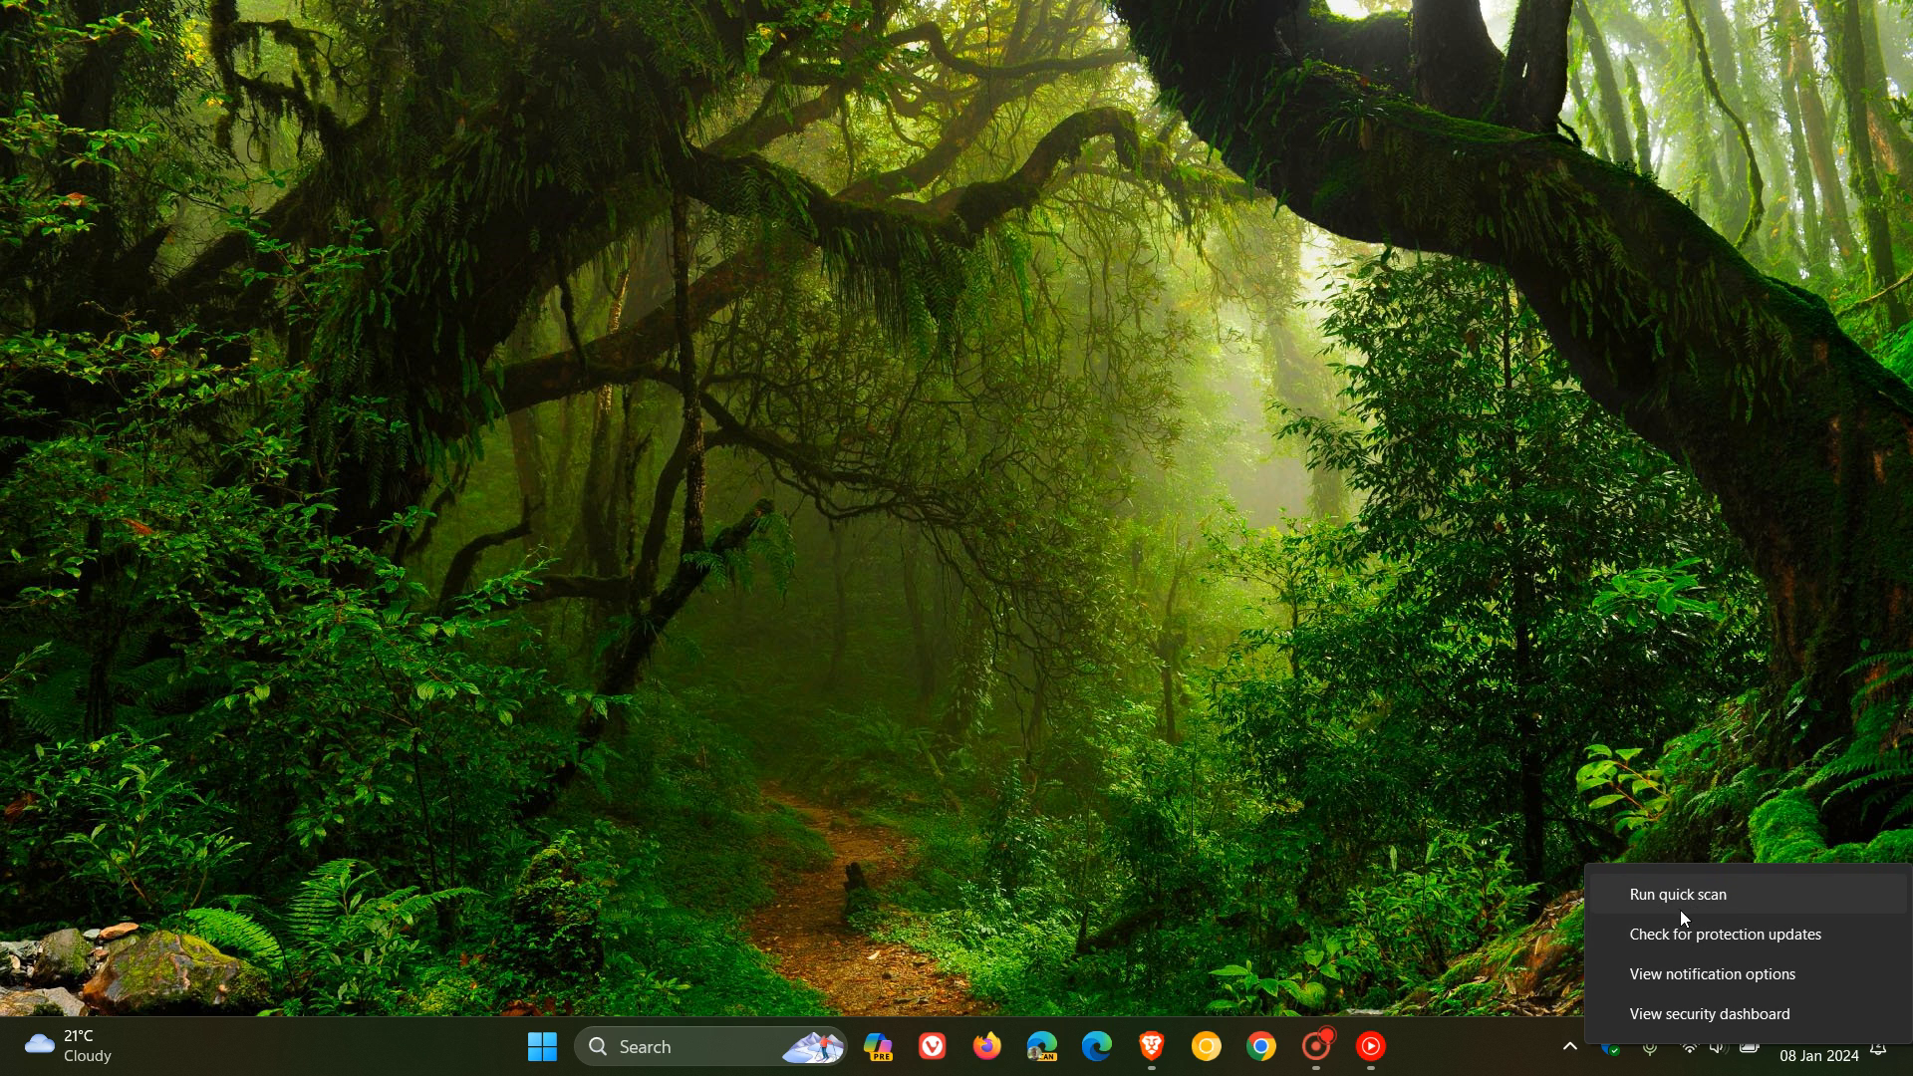
pyautogui.moveTo(1652, 688)
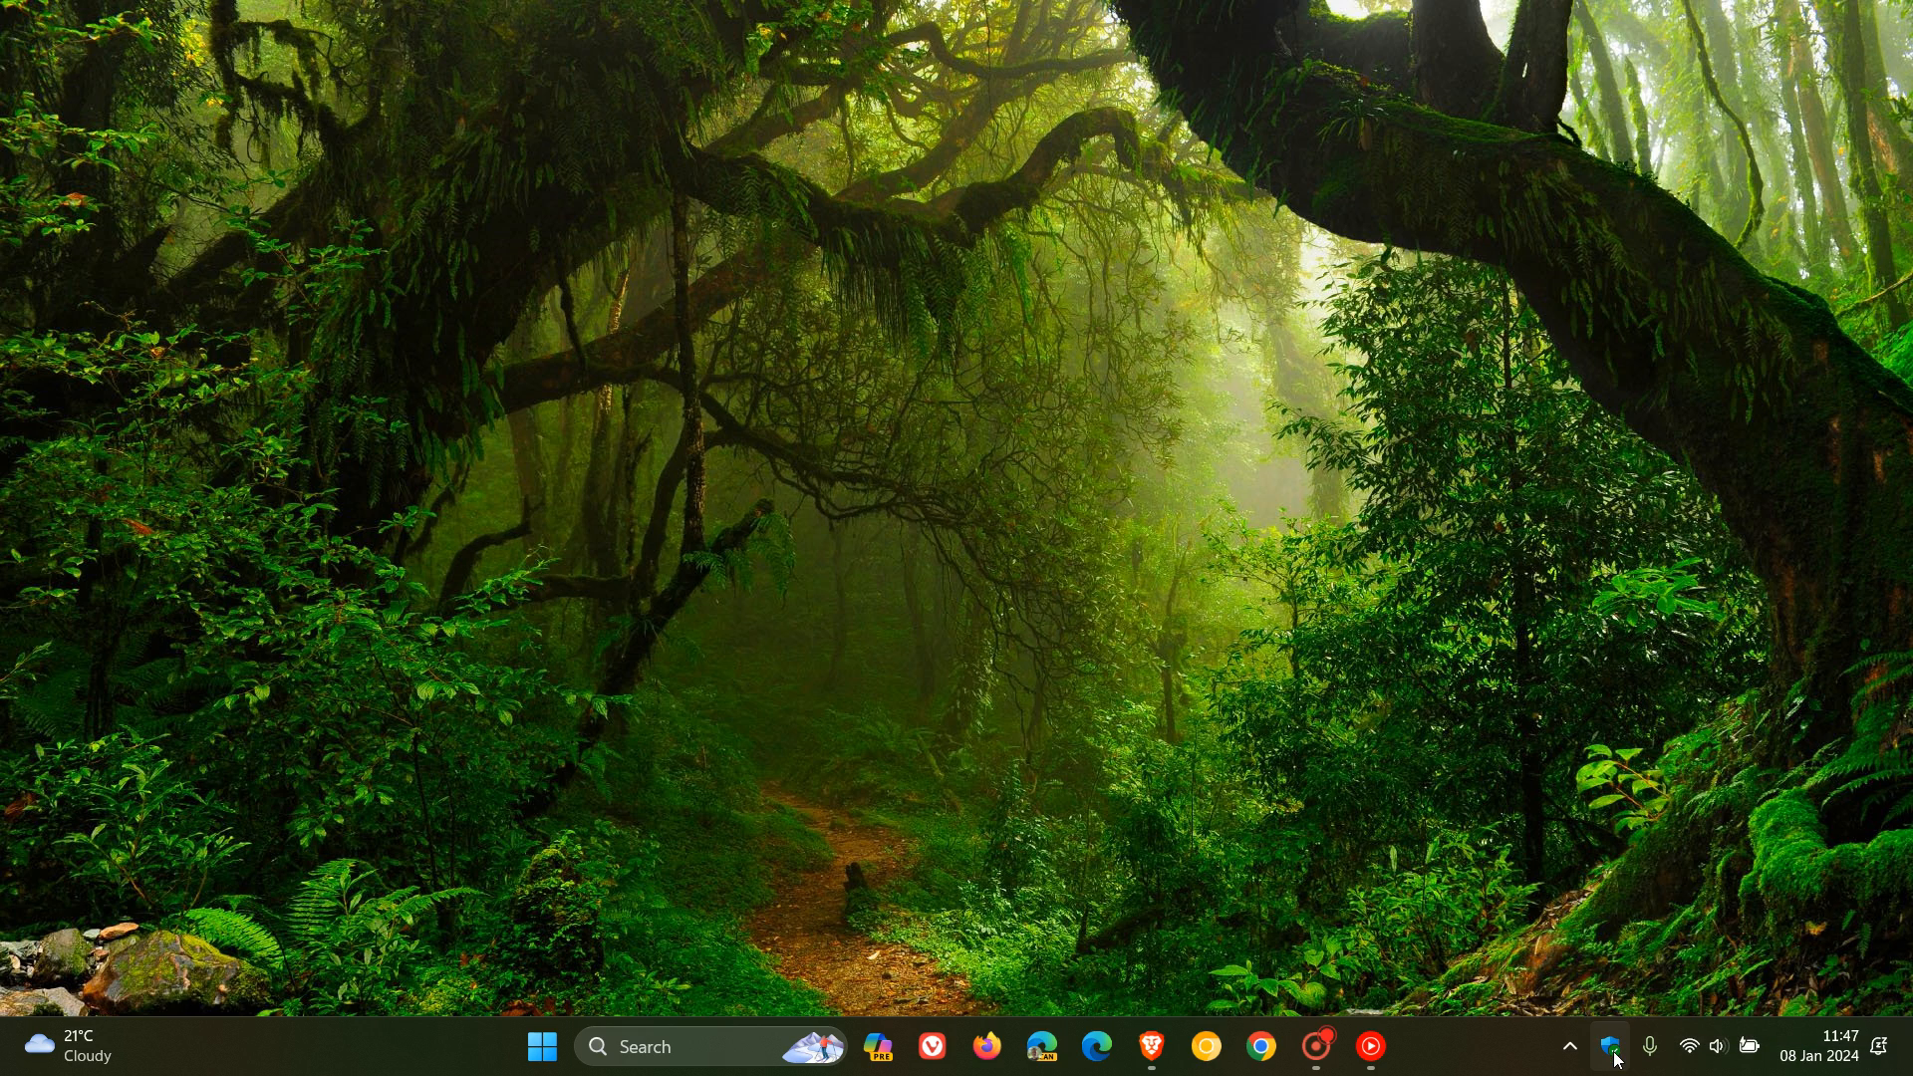
# View Virus & threat protection in Windows Security, confirming no current threats, then minimise it
pyautogui.click(1609, 1047)
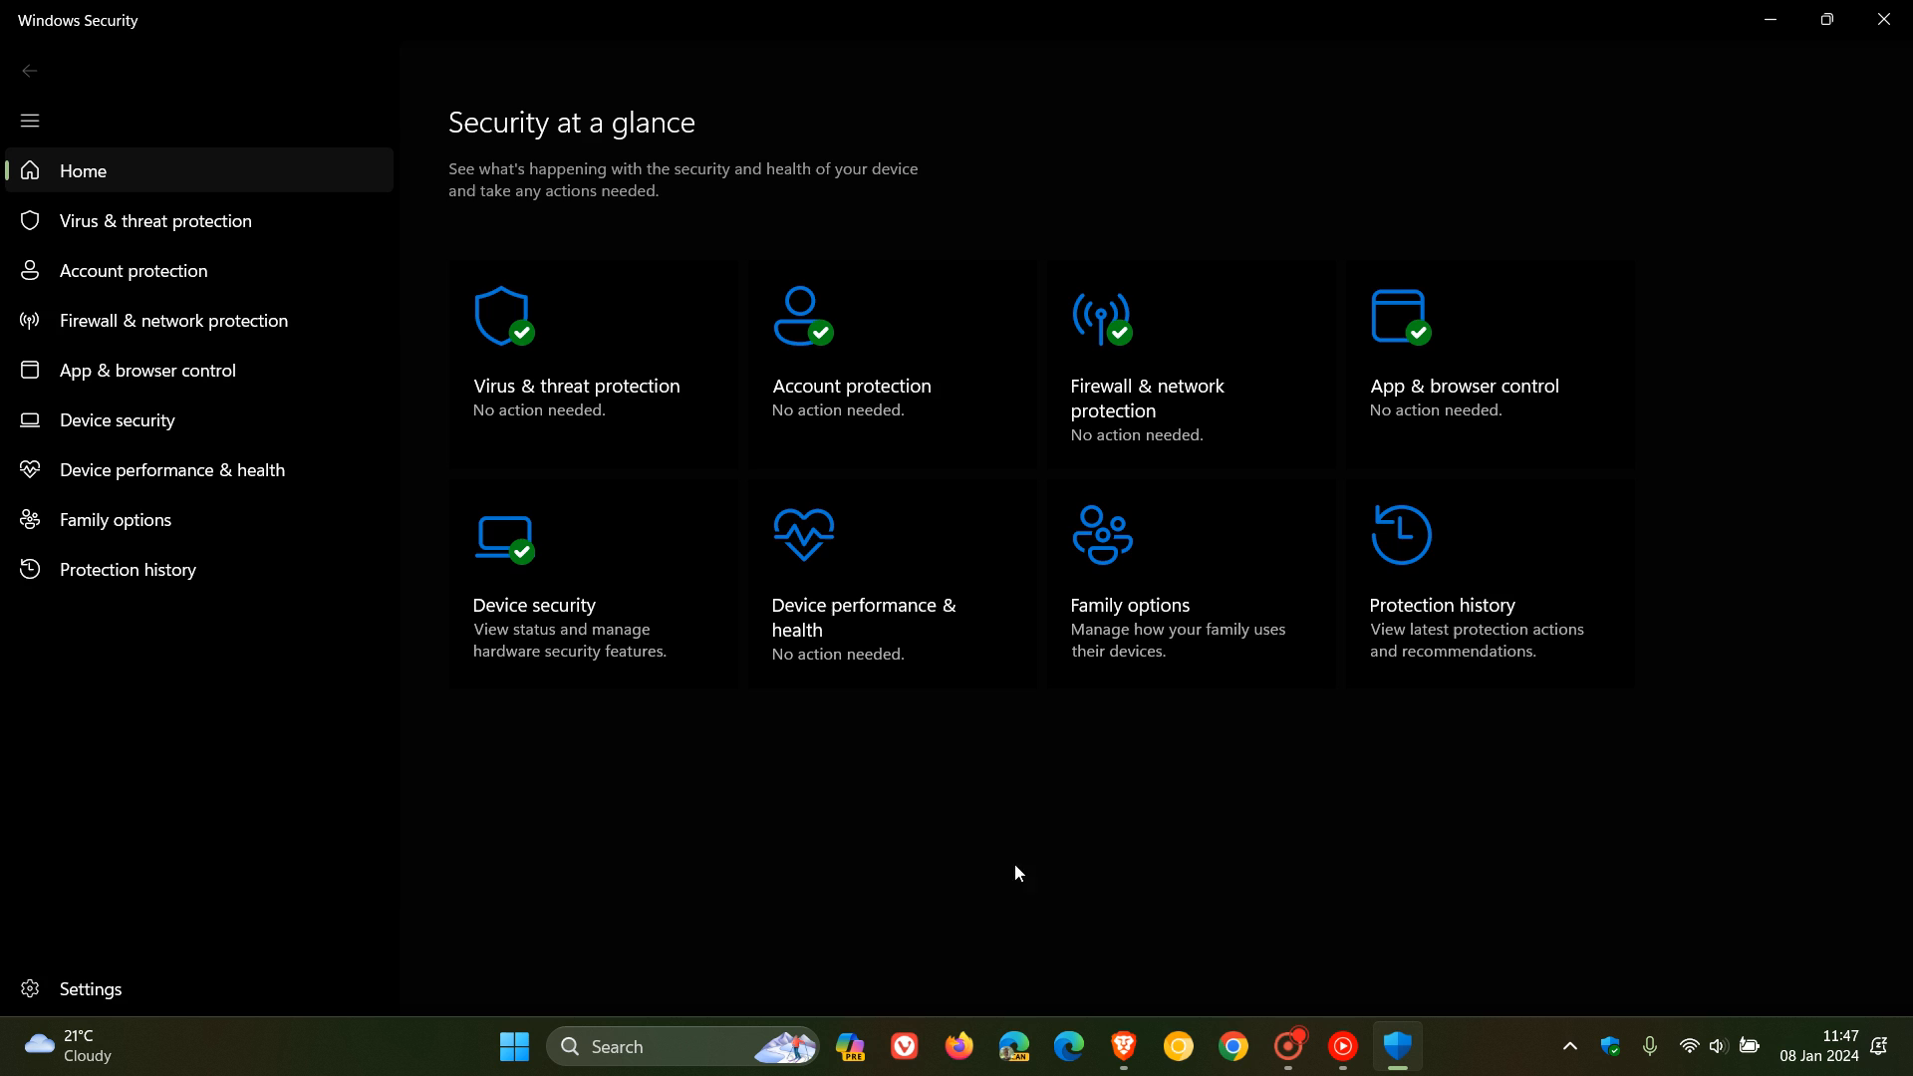
pyautogui.click(153, 222)
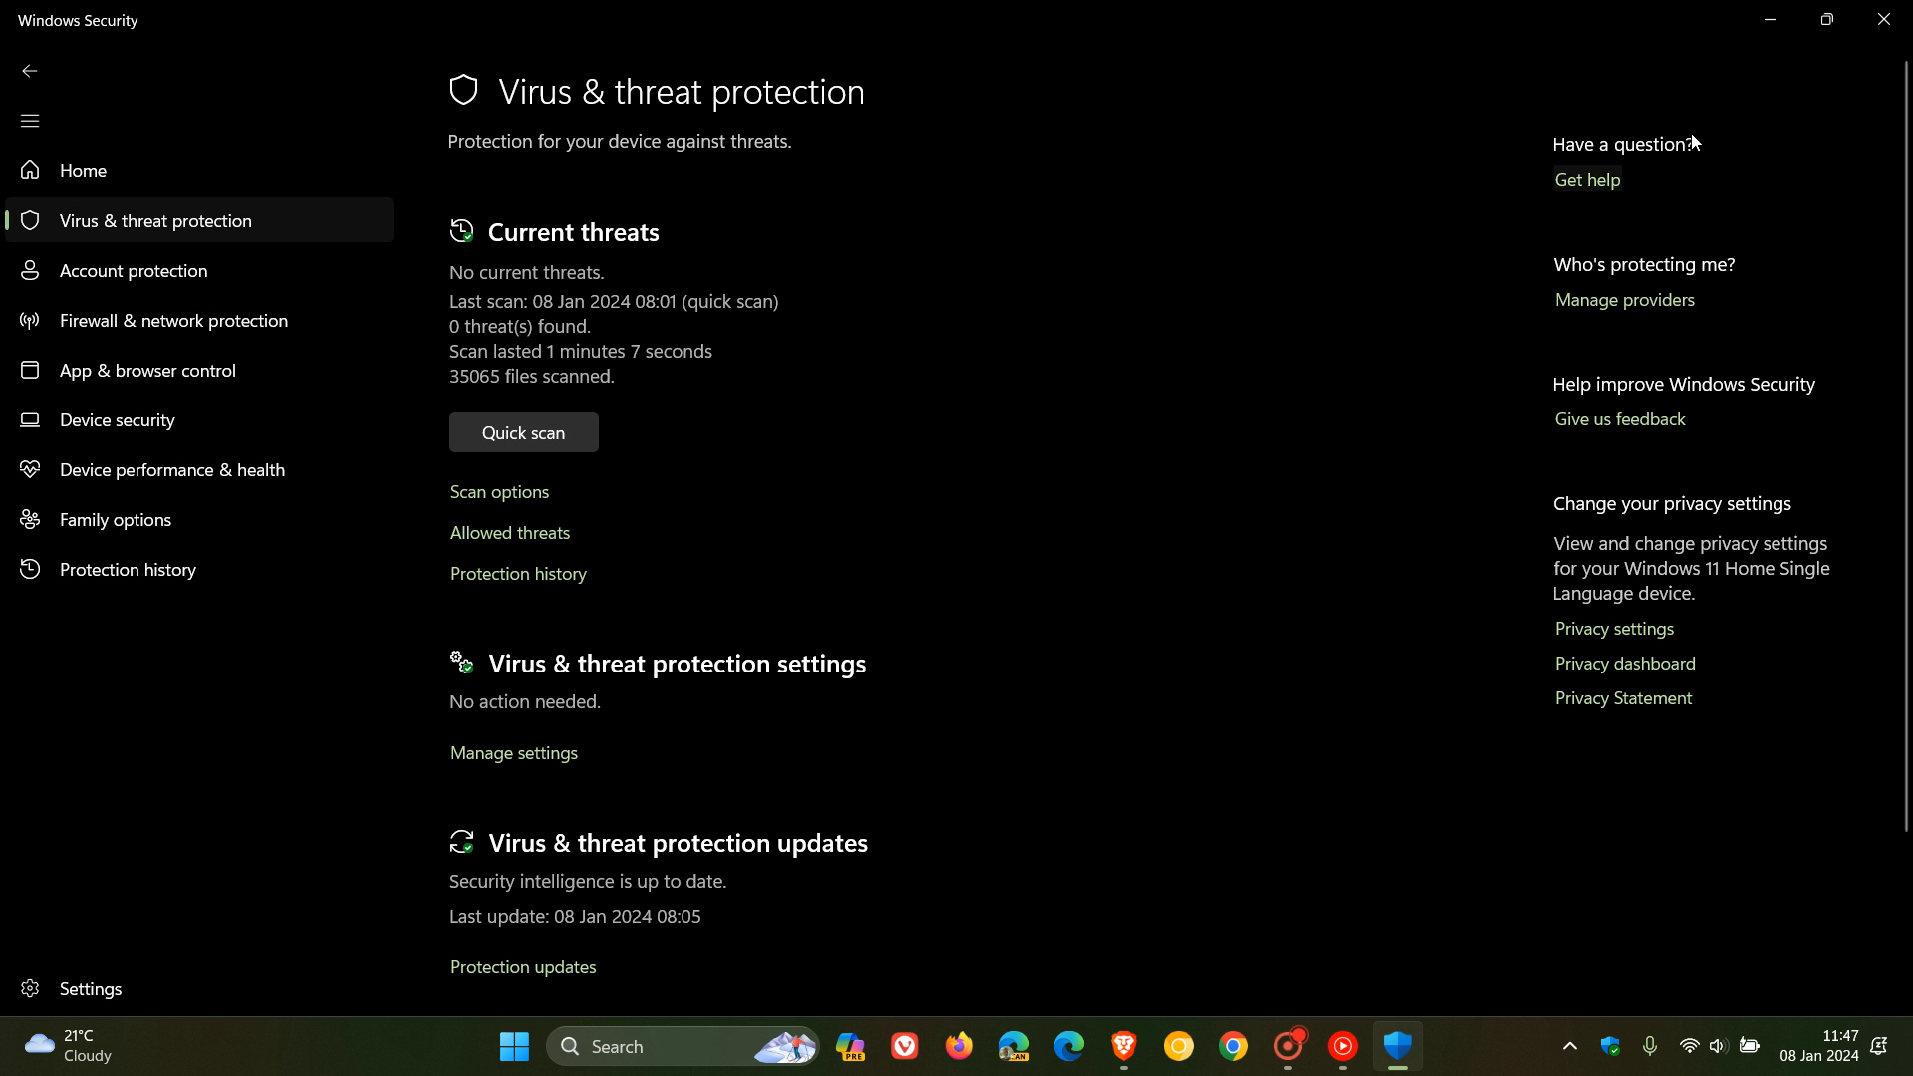
pyautogui.click(83, 170)
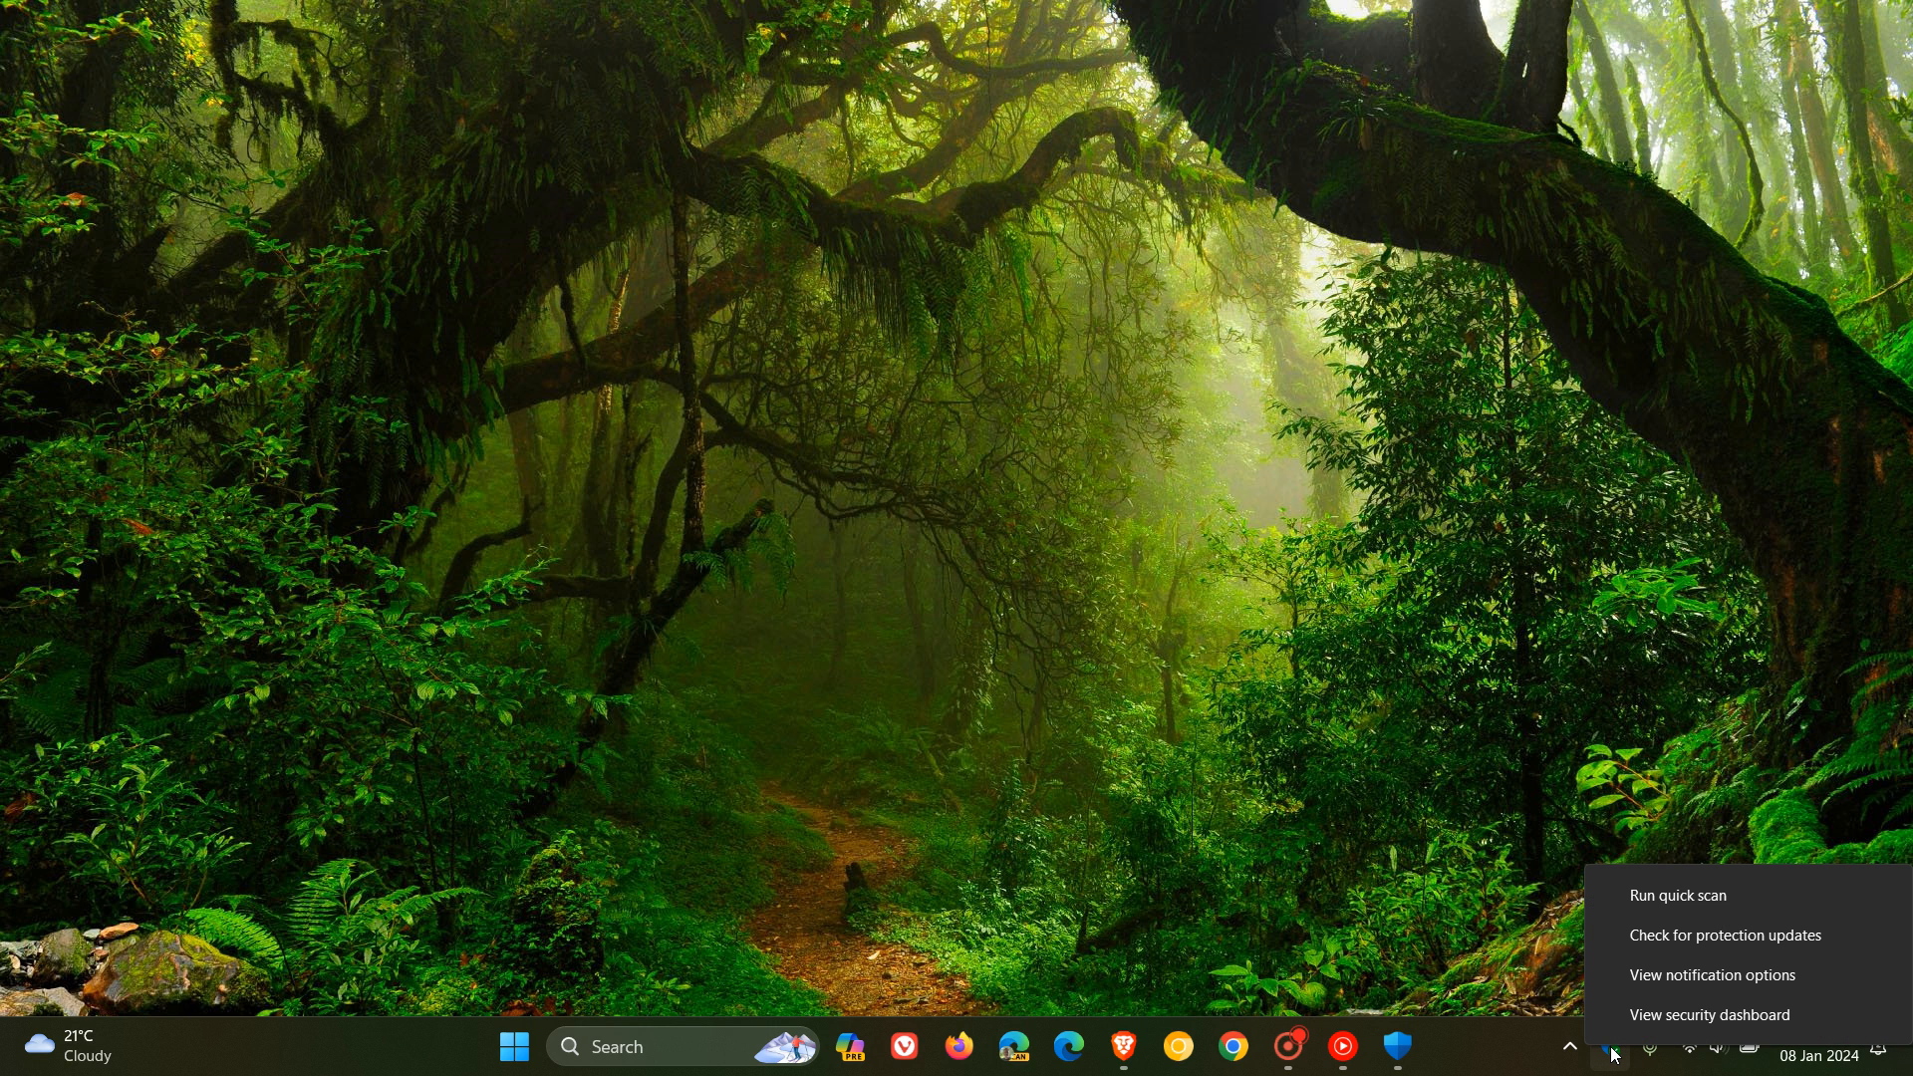
pyautogui.moveTo(1391, 364)
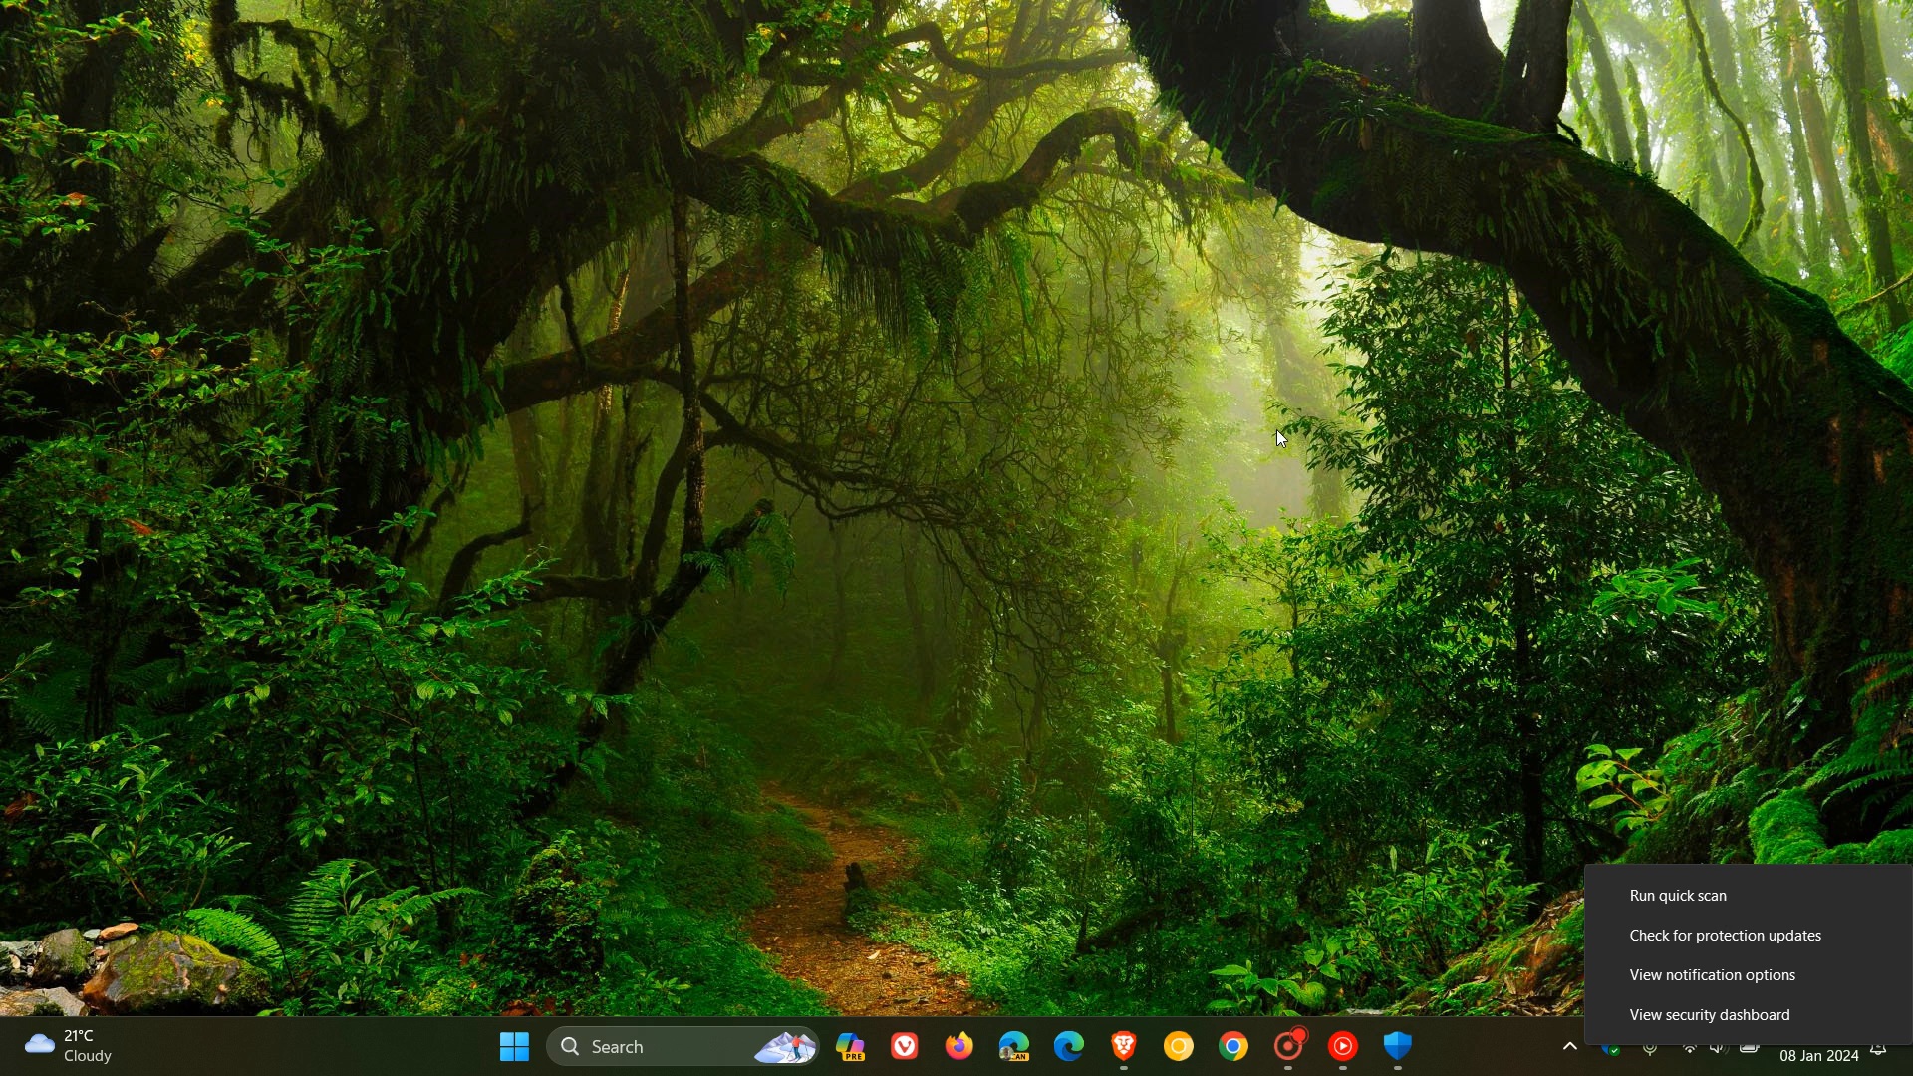
pyautogui.moveTo(1385, 414)
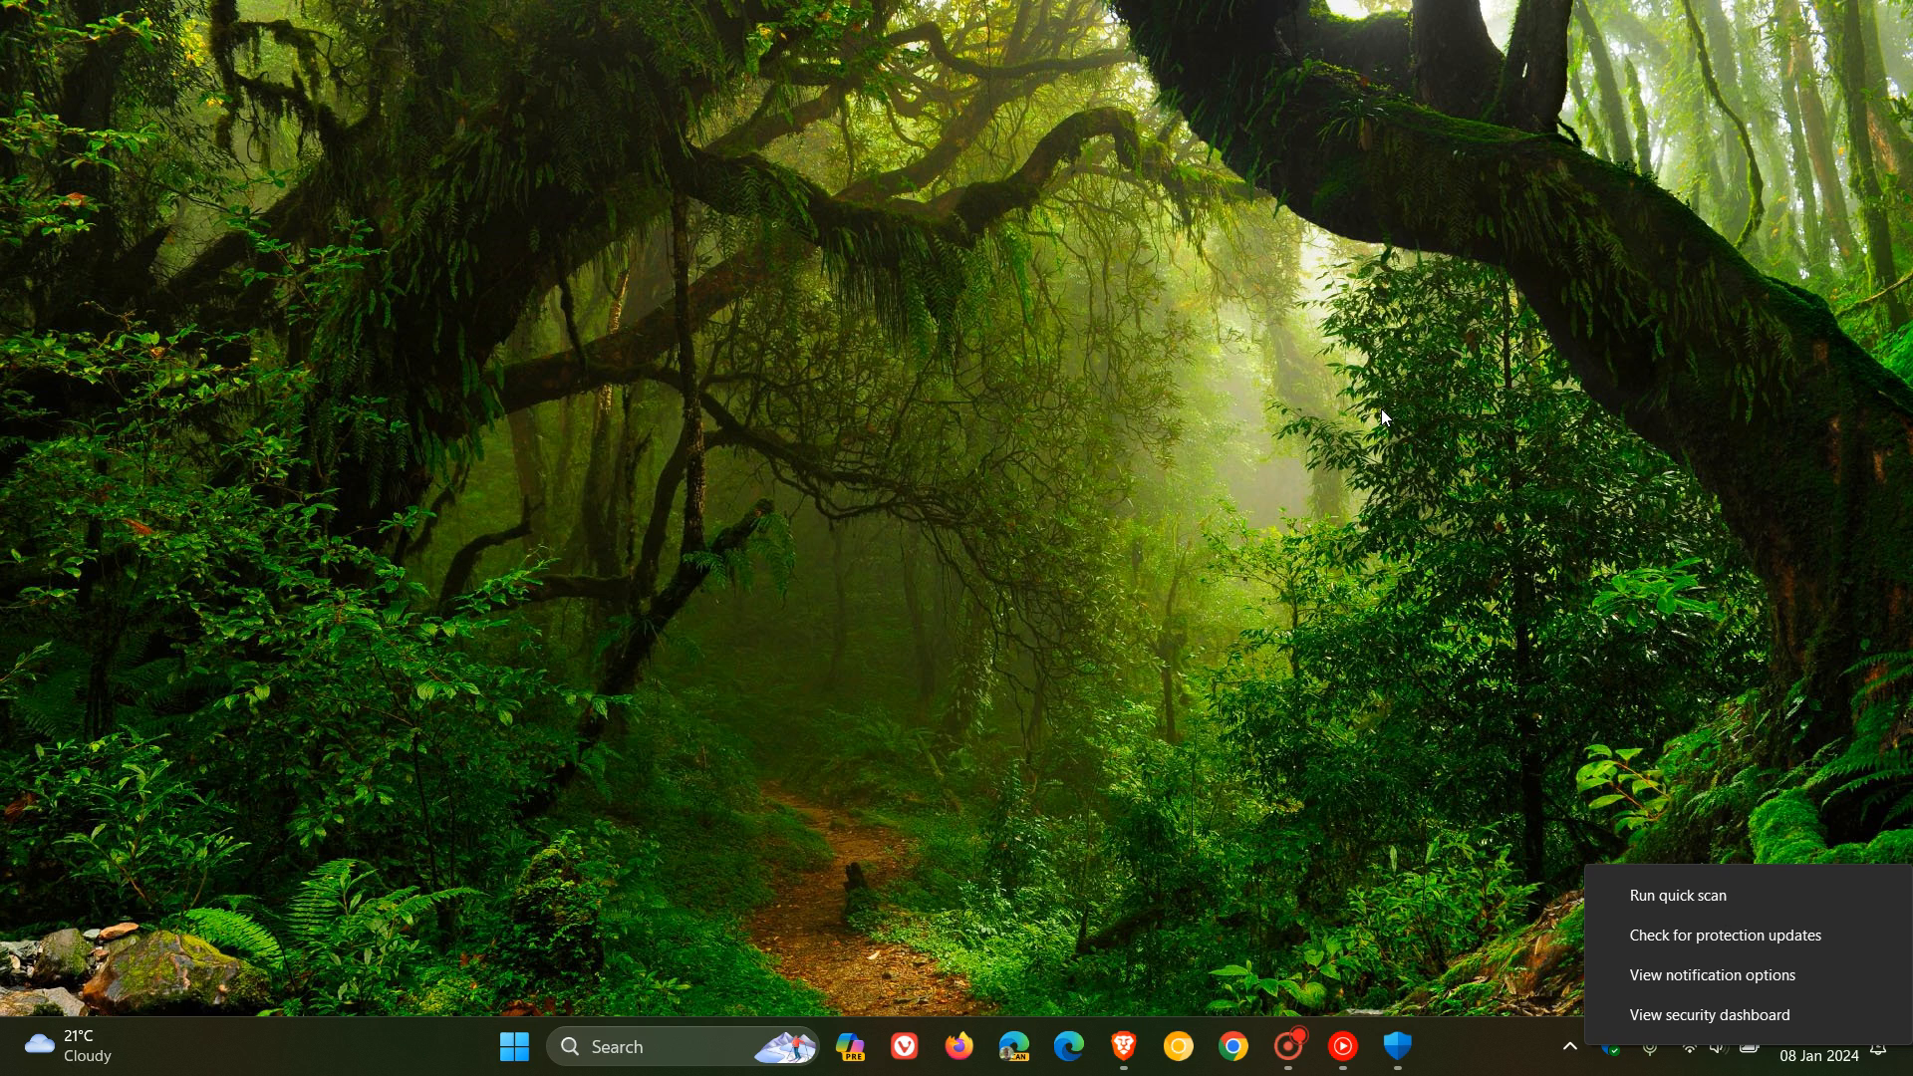
pyautogui.moveTo(1613, 620)
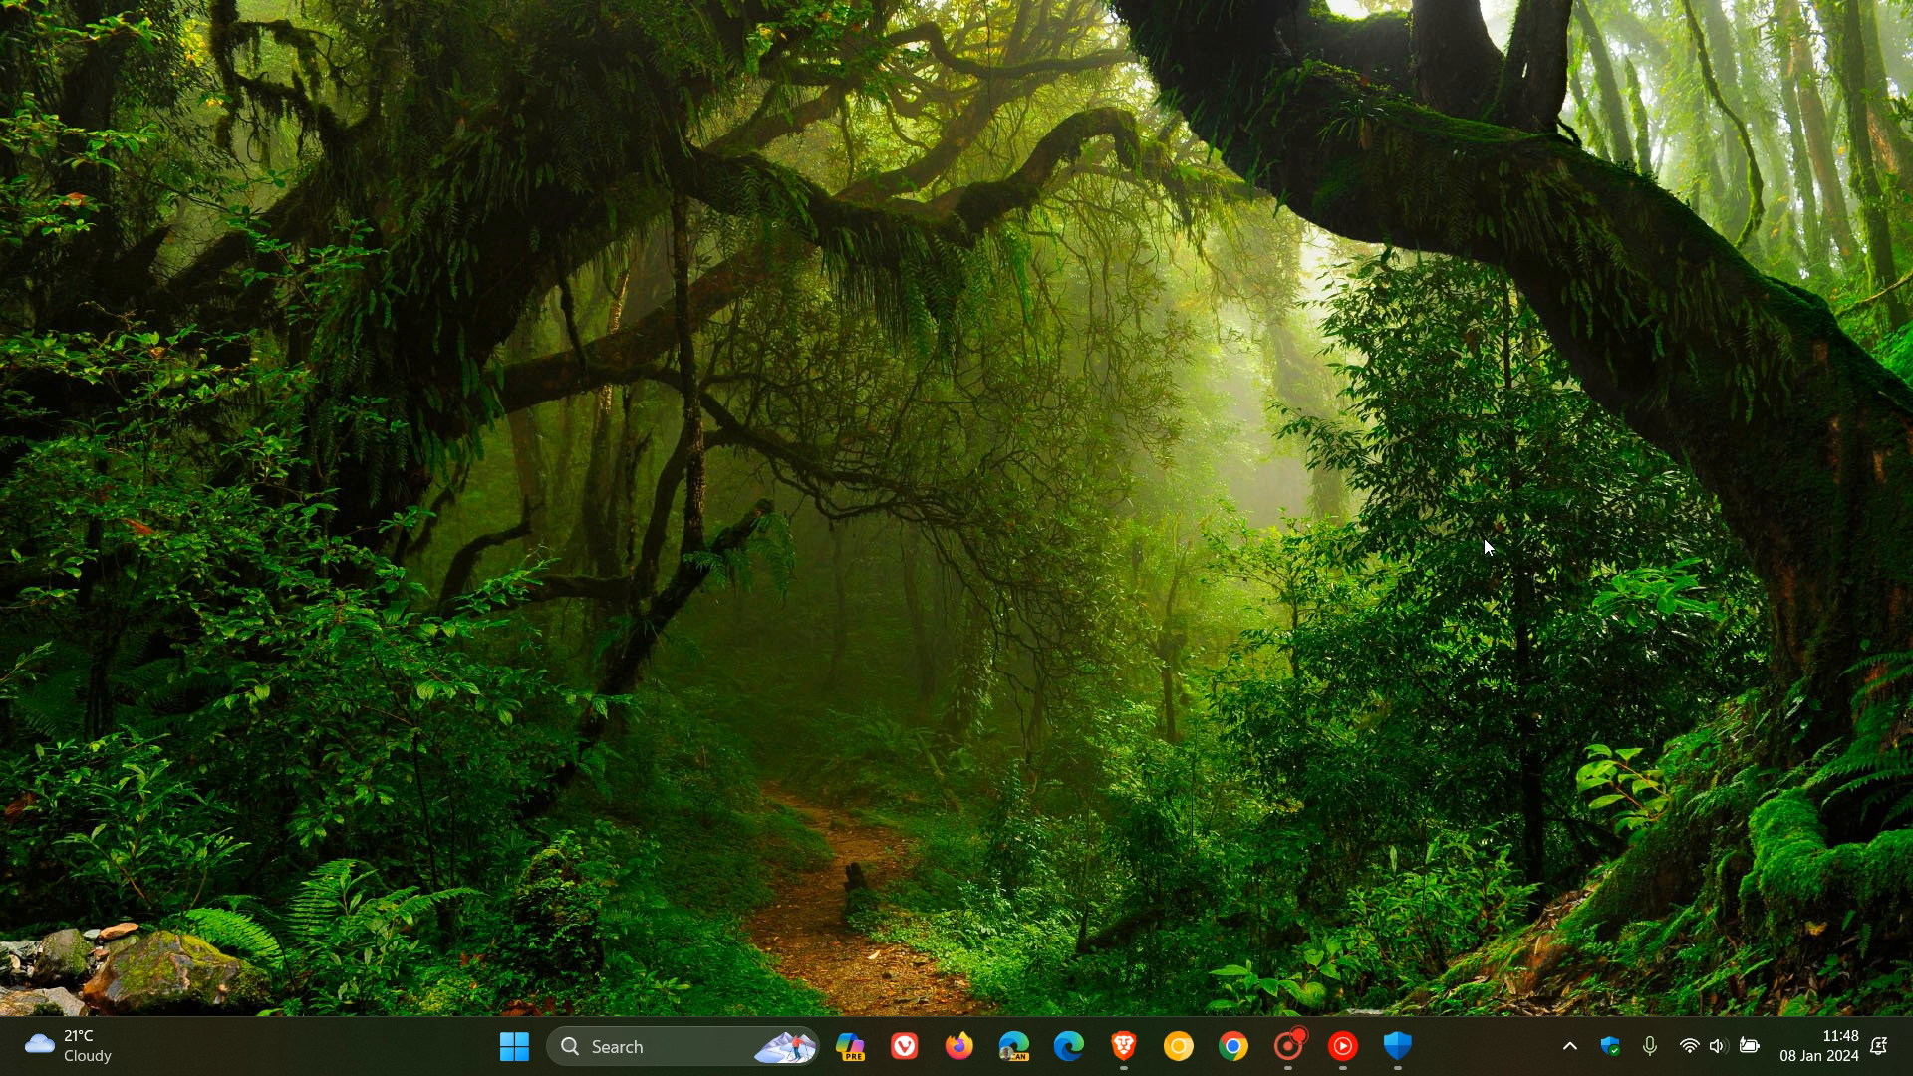
pyautogui.moveTo(1593, 901)
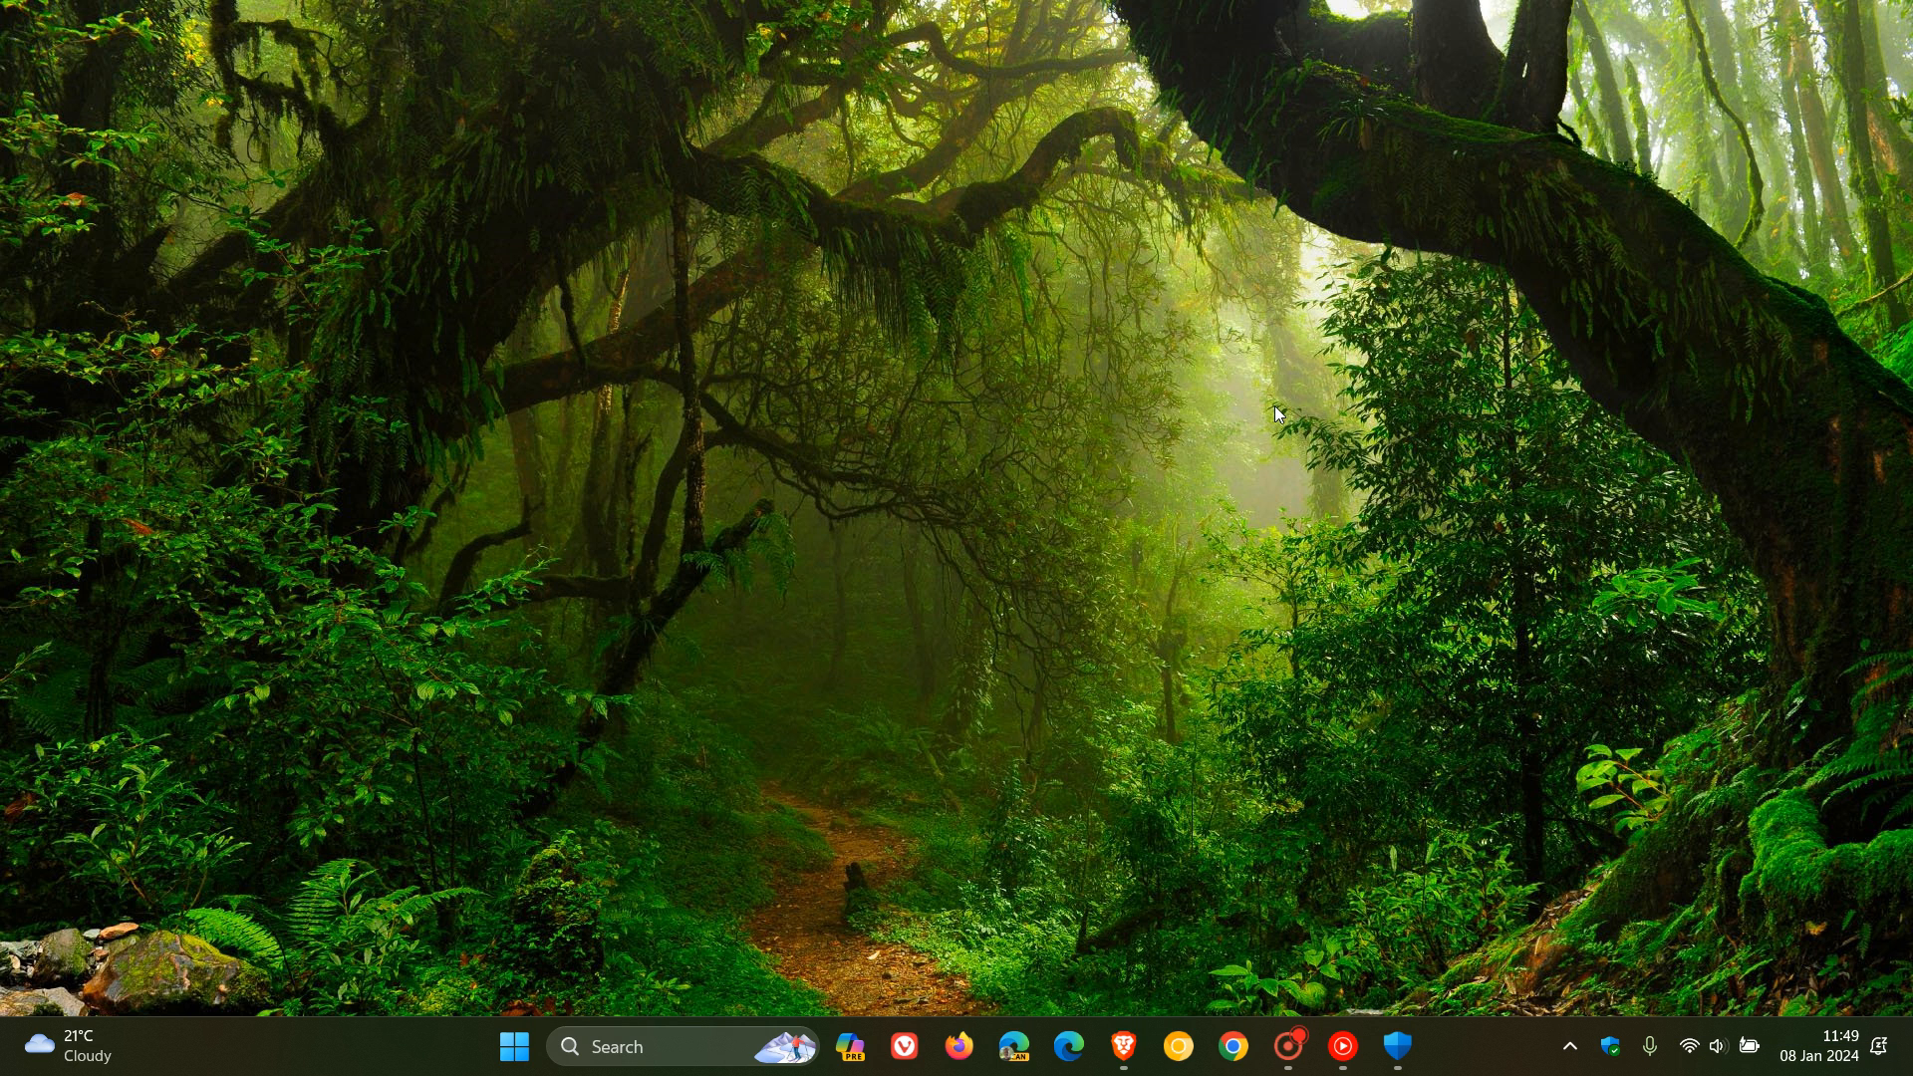
pyautogui.moveTo(1291, 408)
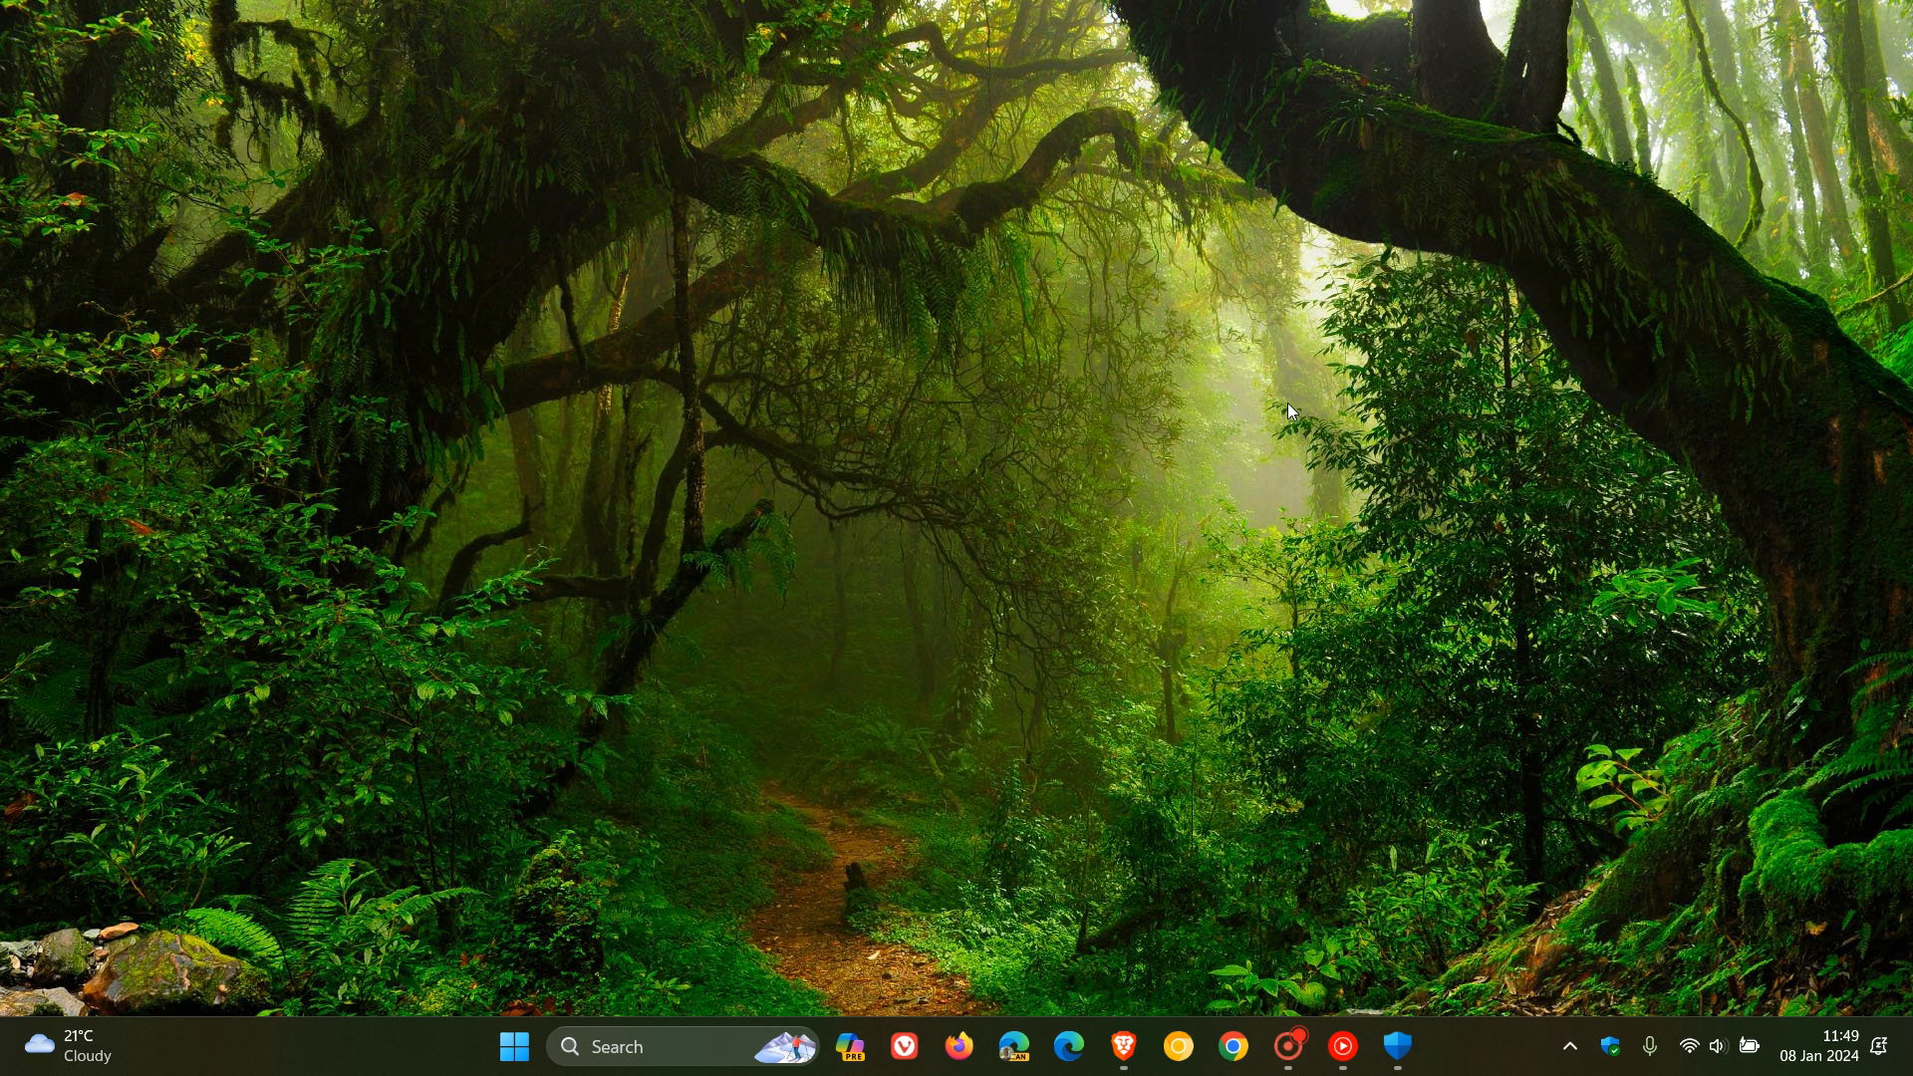